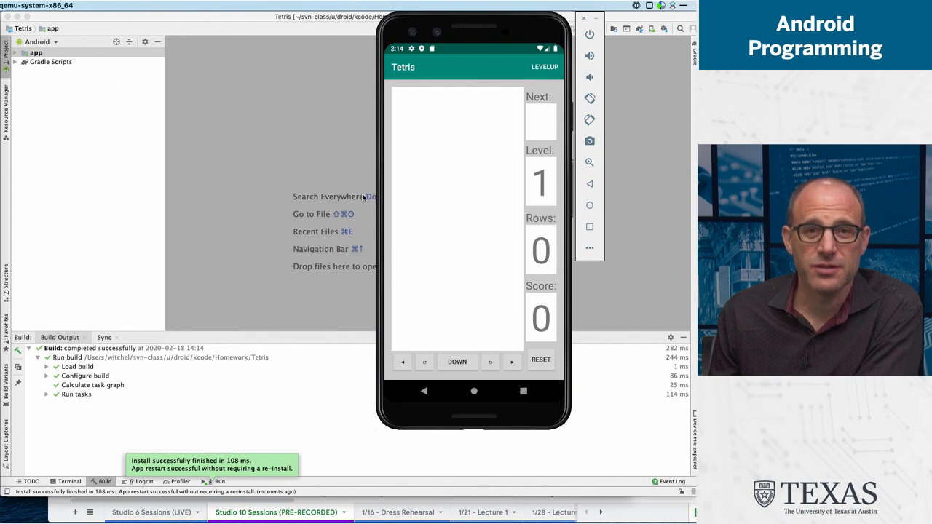
mouse_move(384, 190)
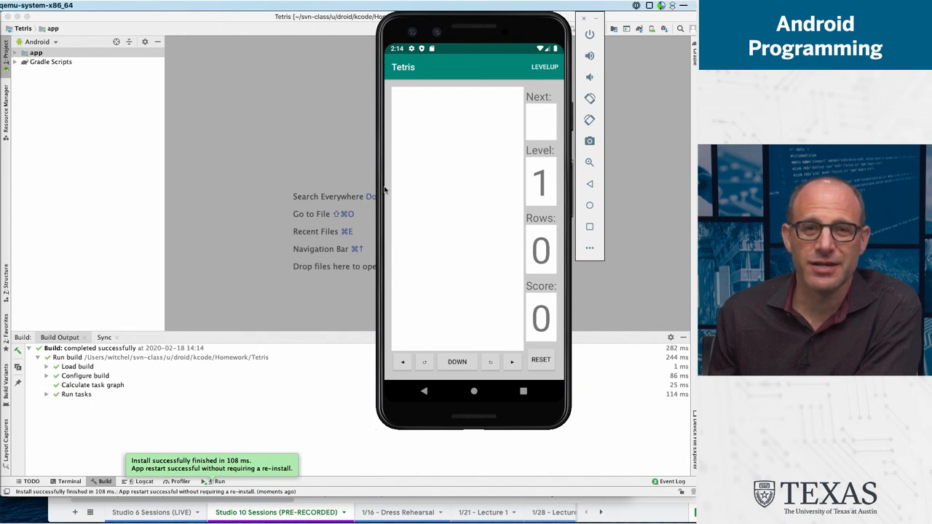
mouse_move(530, 350)
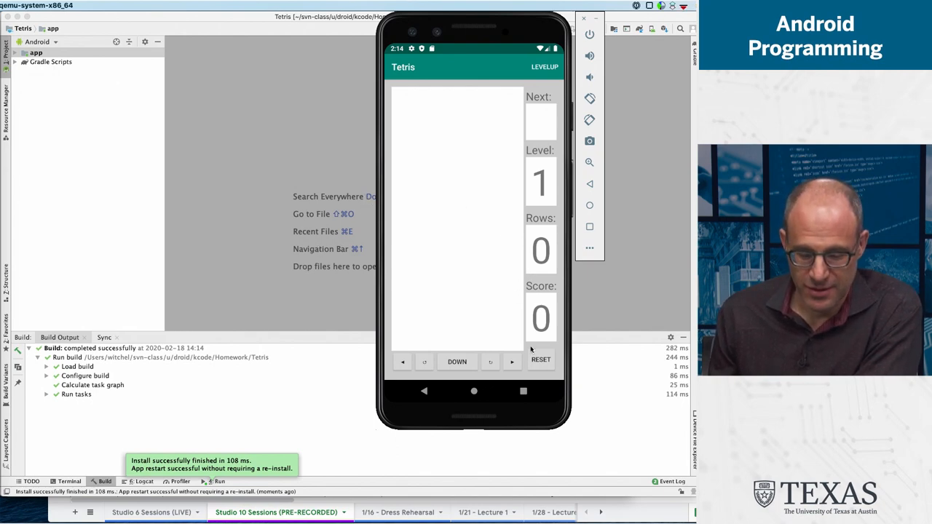
mouse_move(560, 422)
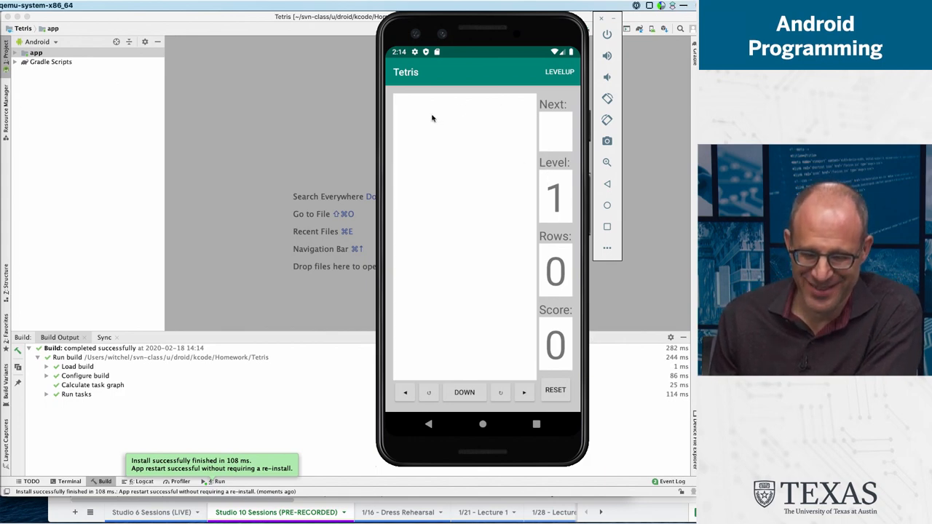
mouse_move(428, 113)
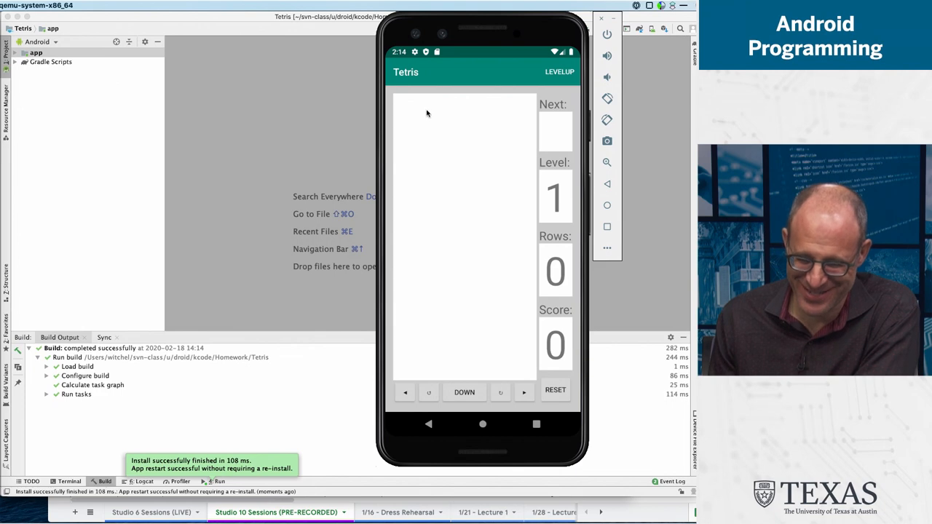
mouse_move(471, 336)
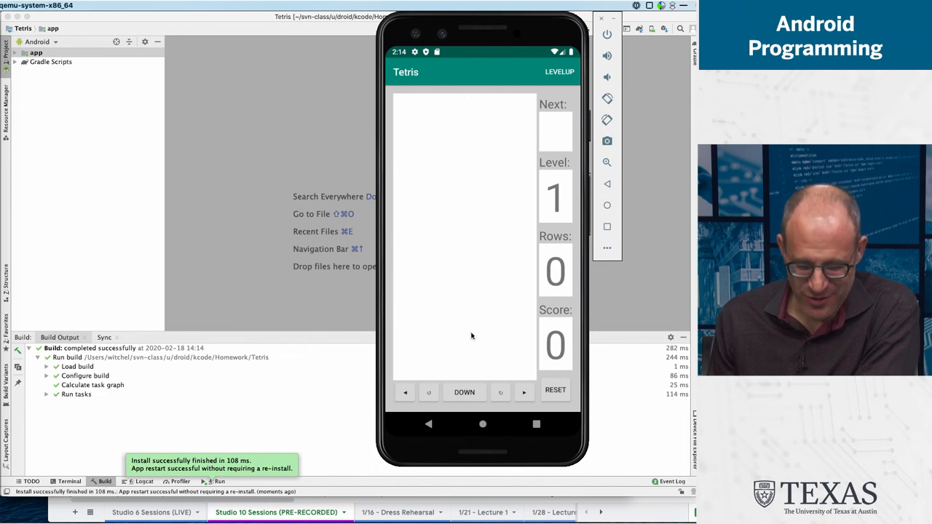
mouse_move(398, 387)
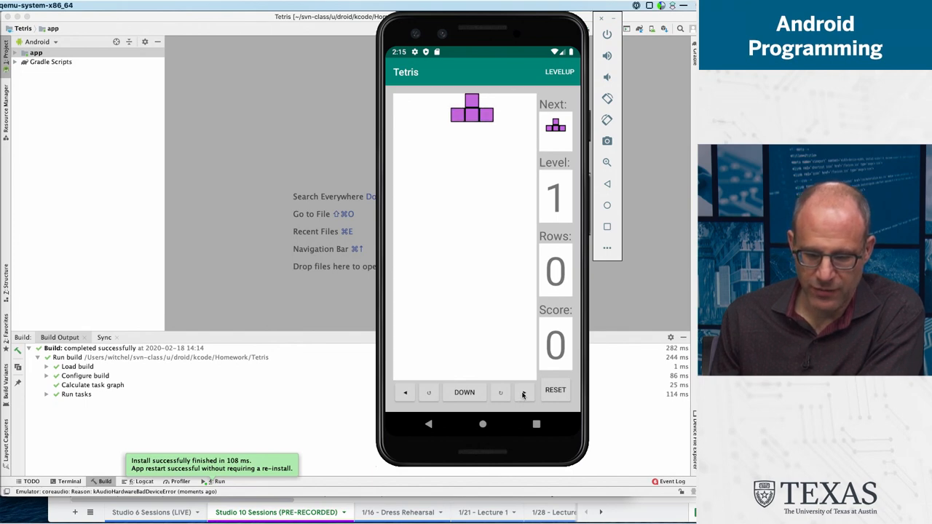
Step: Drop two purple T pieces, rotating the second into the bottom-right corner
left_click(463, 392)
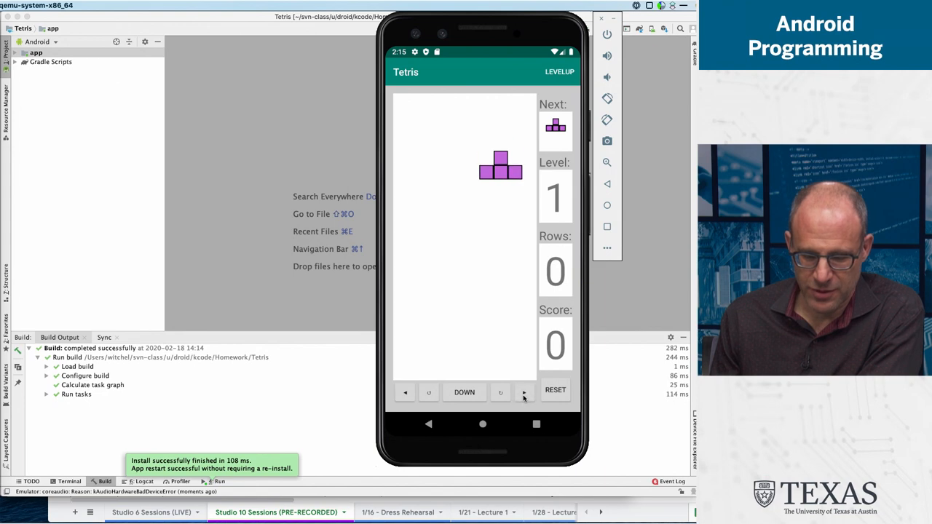
left_click(464, 392)
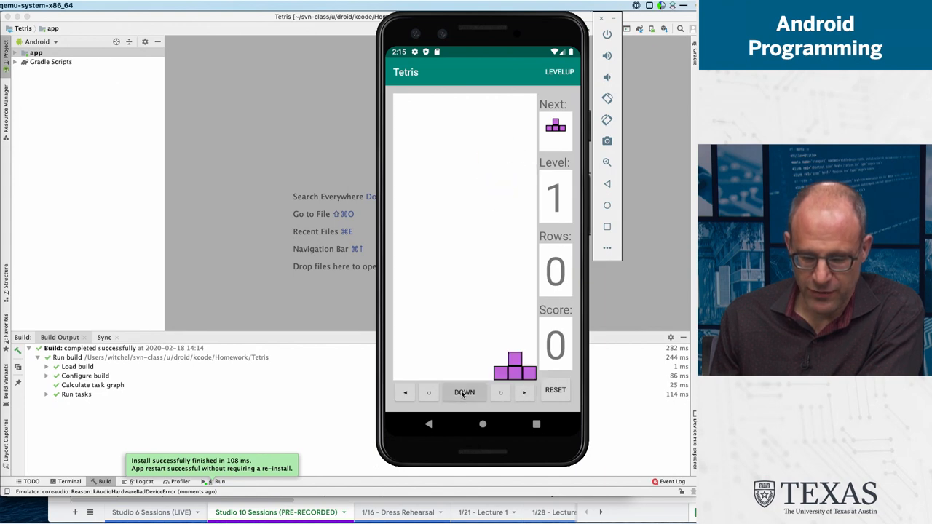
left_click(464, 392)
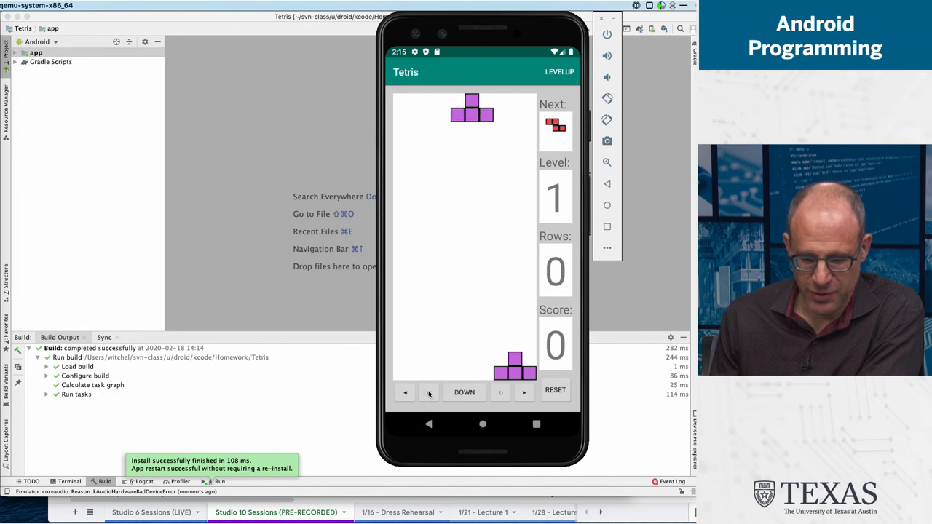
left_click(500, 393)
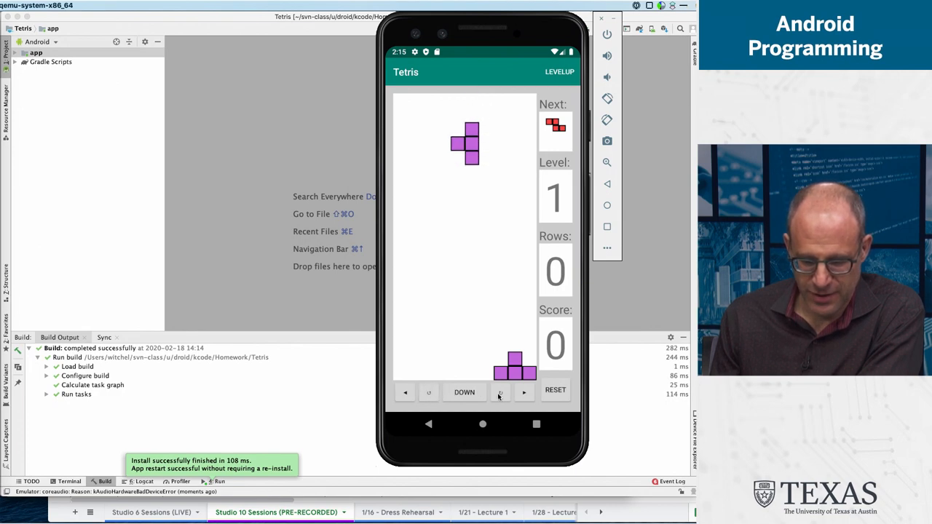
left_click(524, 393)
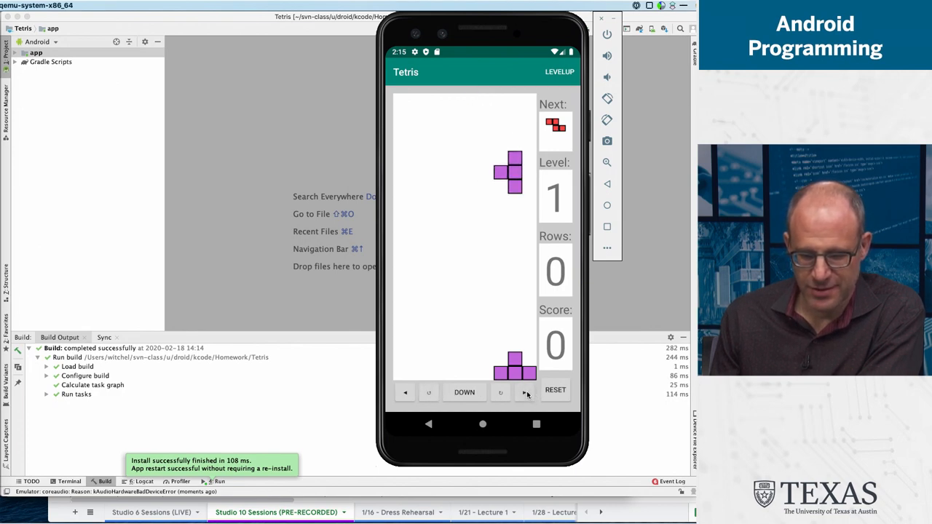
left_click(464, 391)
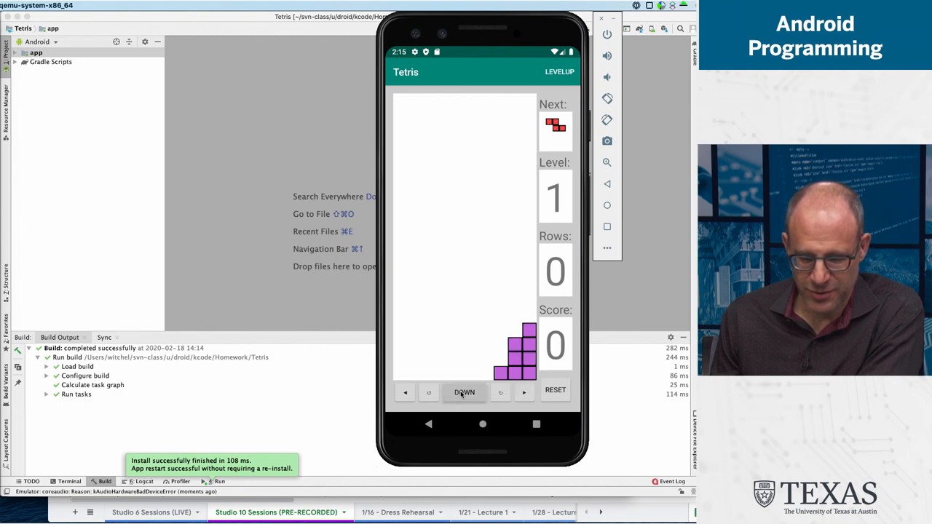
left_click(464, 392)
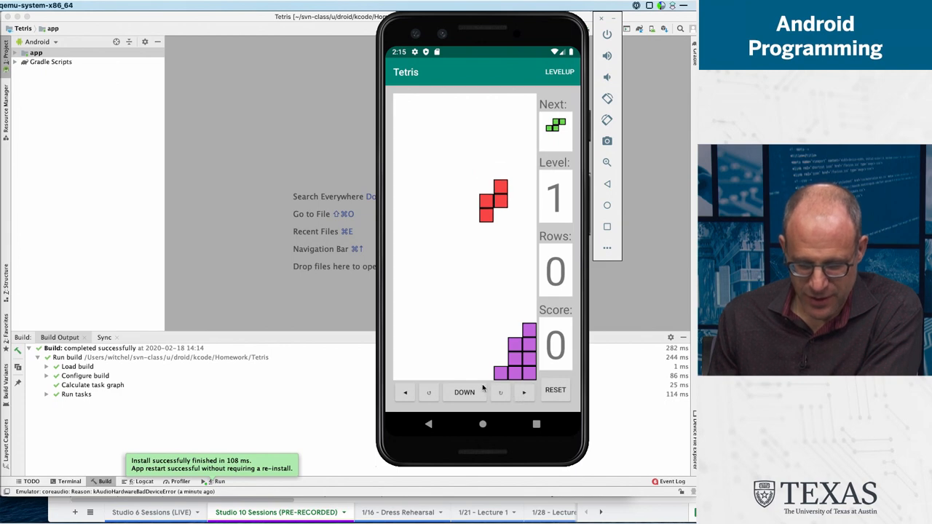
Step: Stack the red piece, a flat green piece and the light-blue bar along the bottom
left_click(463, 392)
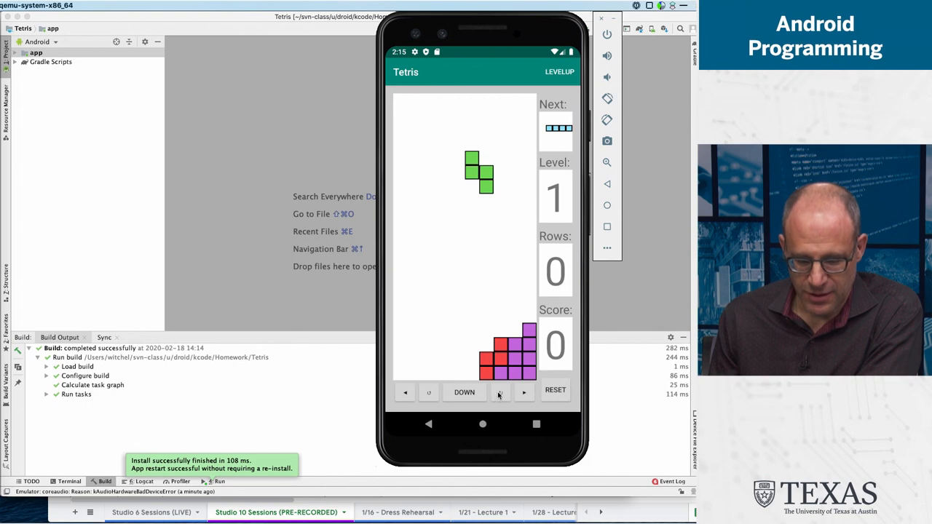
left_click(465, 392)
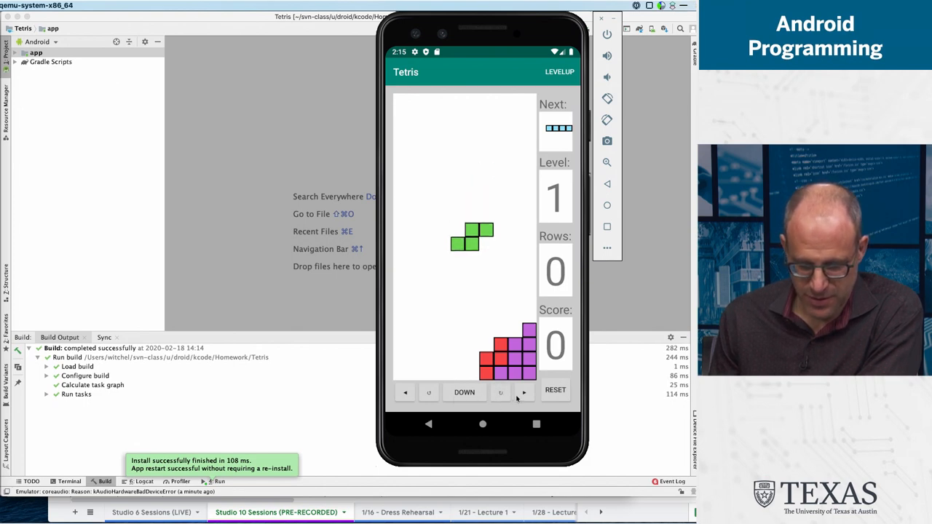
left_click(501, 392)
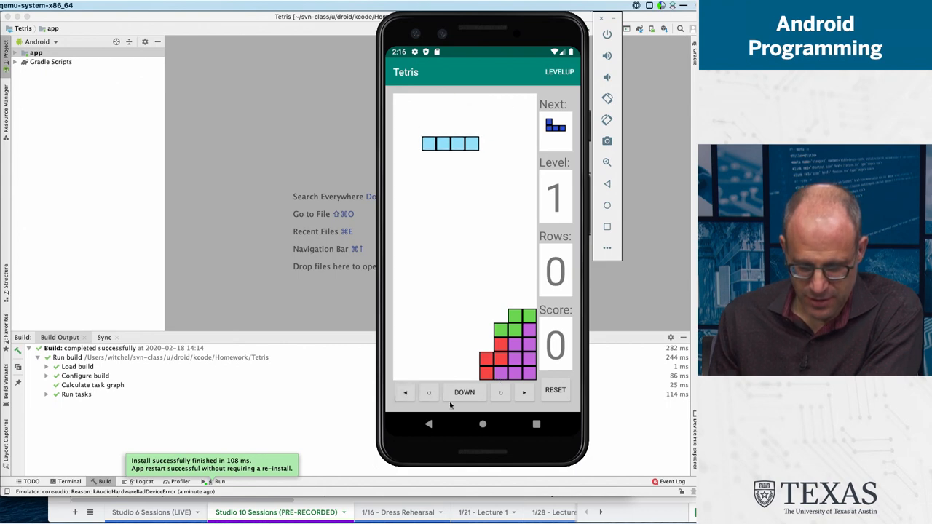
left_click(464, 392)
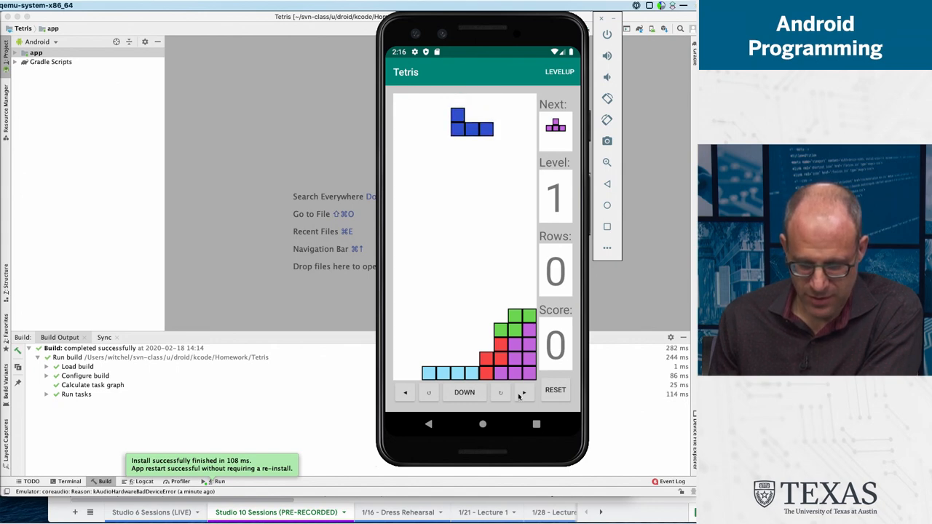
Step: Rotate the blue J piece, shift it to the left edge and drop it to clear the row
left_click(500, 392)
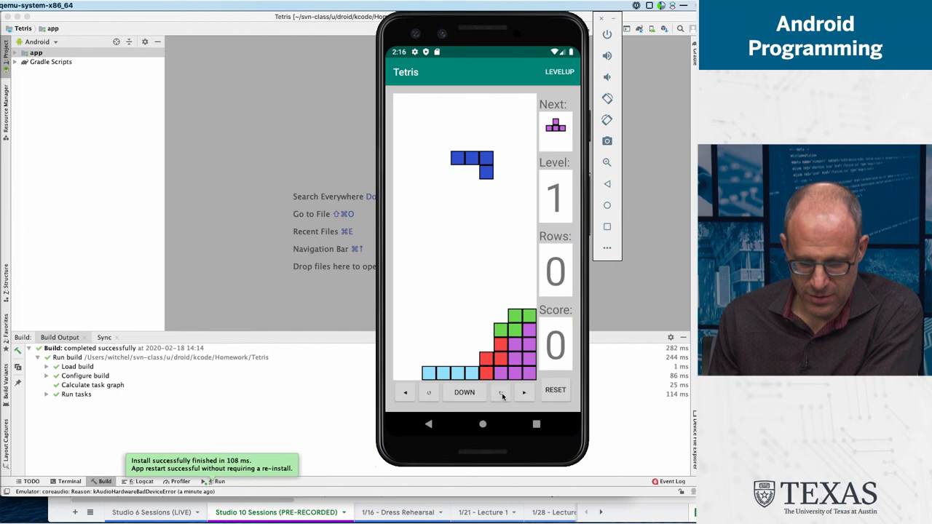
left_click(406, 393)
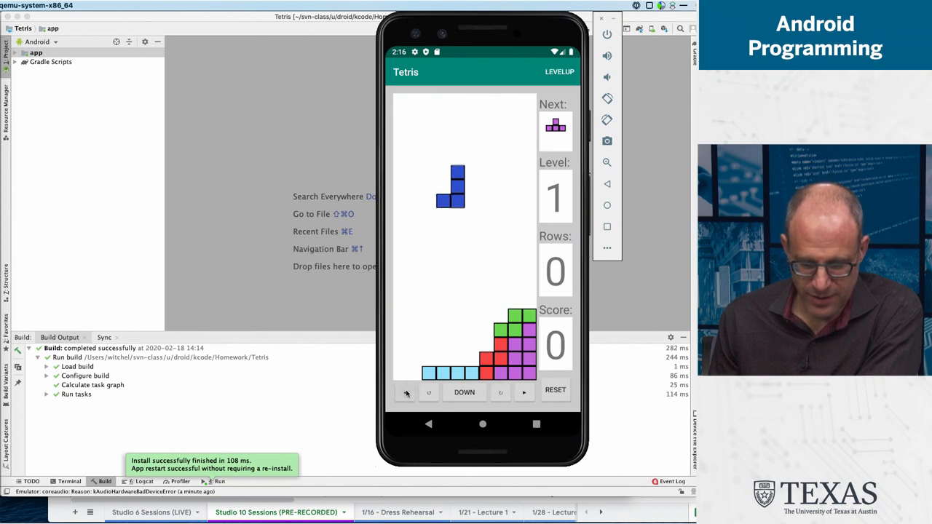
left_click(465, 392)
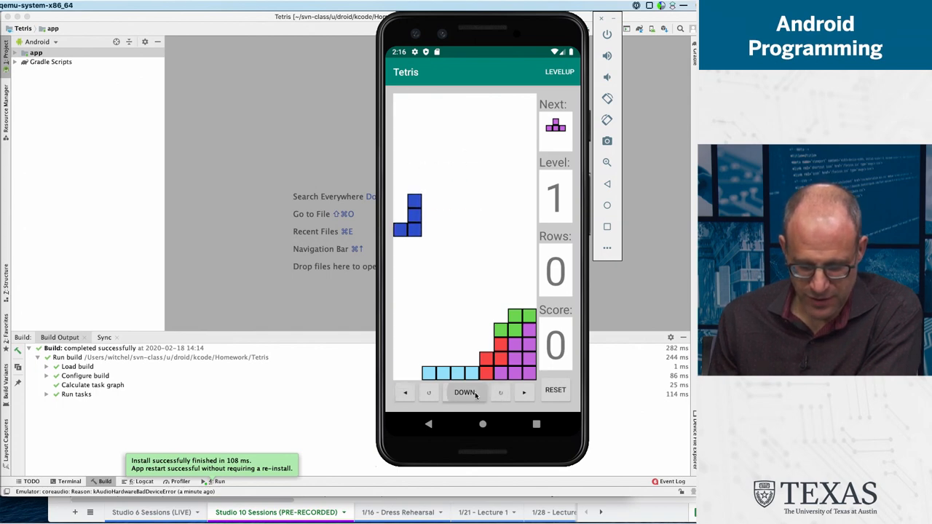
left_click(465, 392)
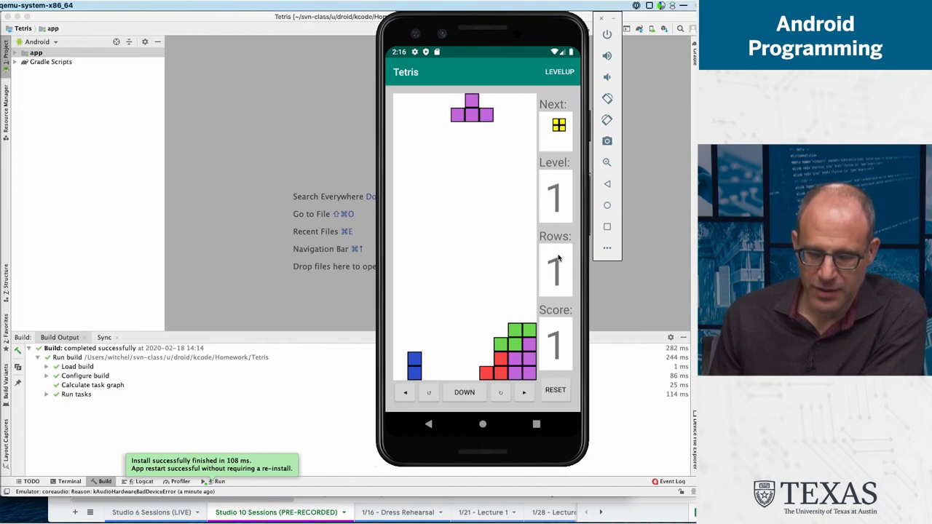
Step: Drop the purple T one column left onto the stack, then drop the yellow square
left_click(464, 393)
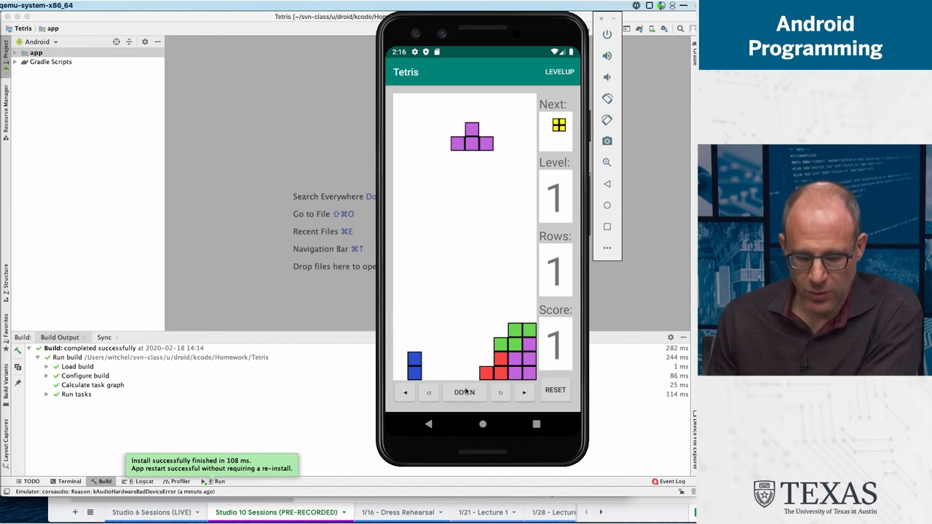
left_click(406, 393)
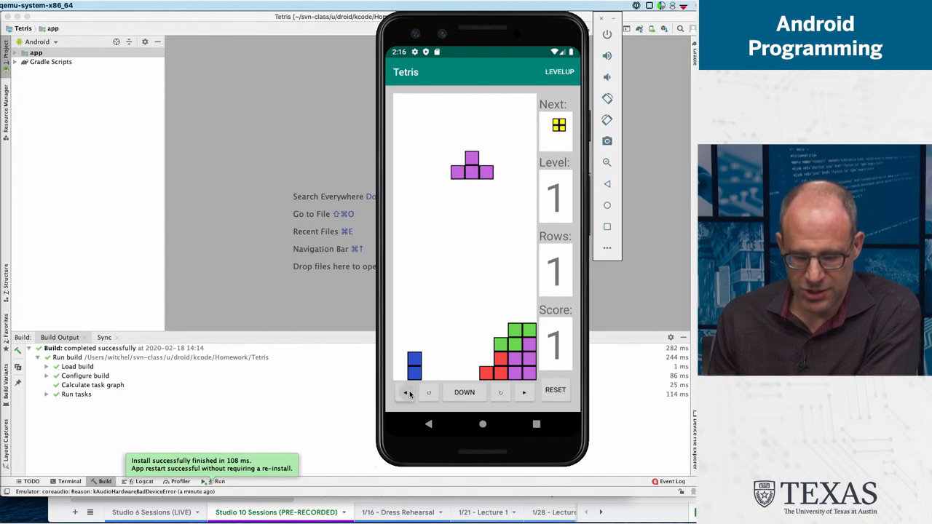
left_click(464, 392)
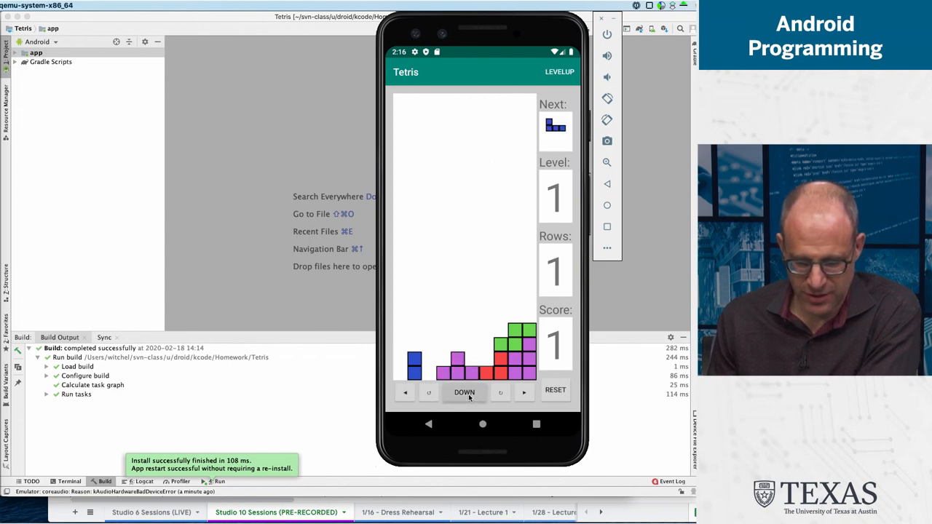
left_click(465, 393)
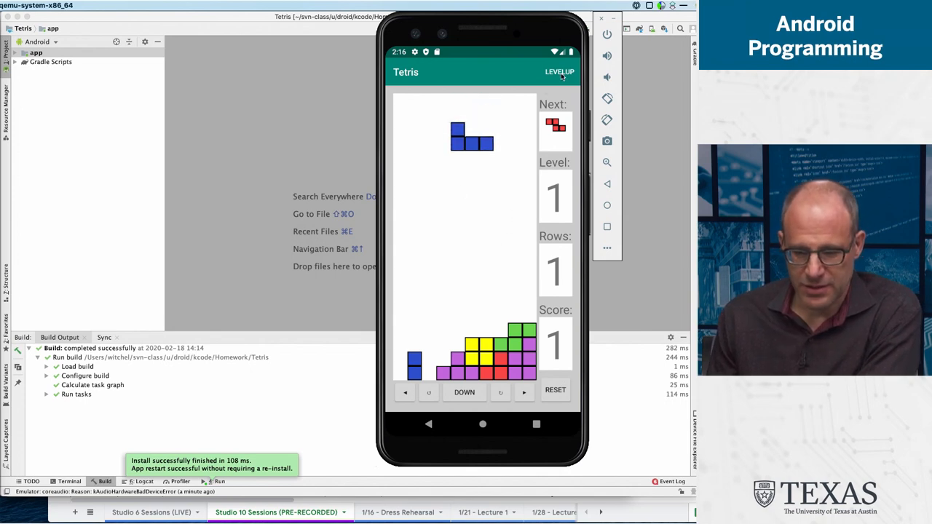
Step: Switch to level 2, then drop blue, red, green and cyan pieces into a tall stack
left_click(559, 71)
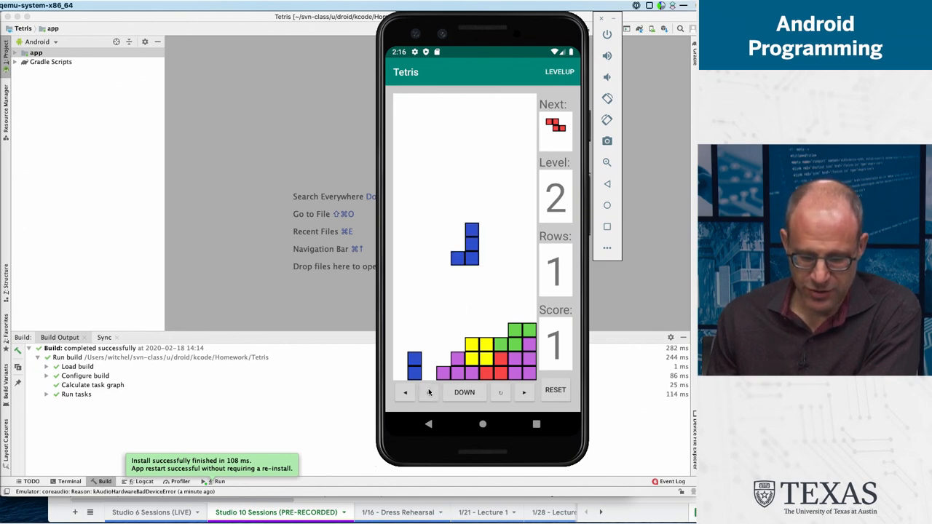
left_click(500, 392)
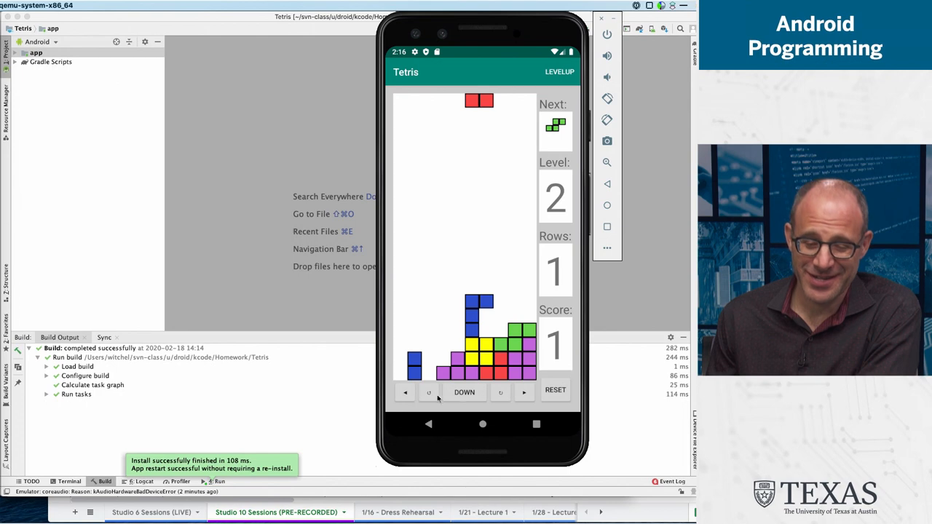
left_click(465, 392)
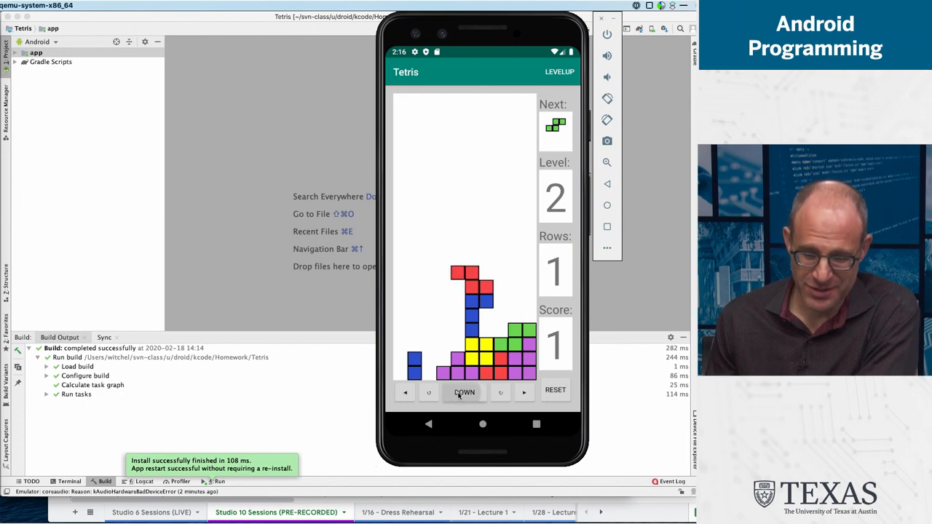
left_click(464, 392)
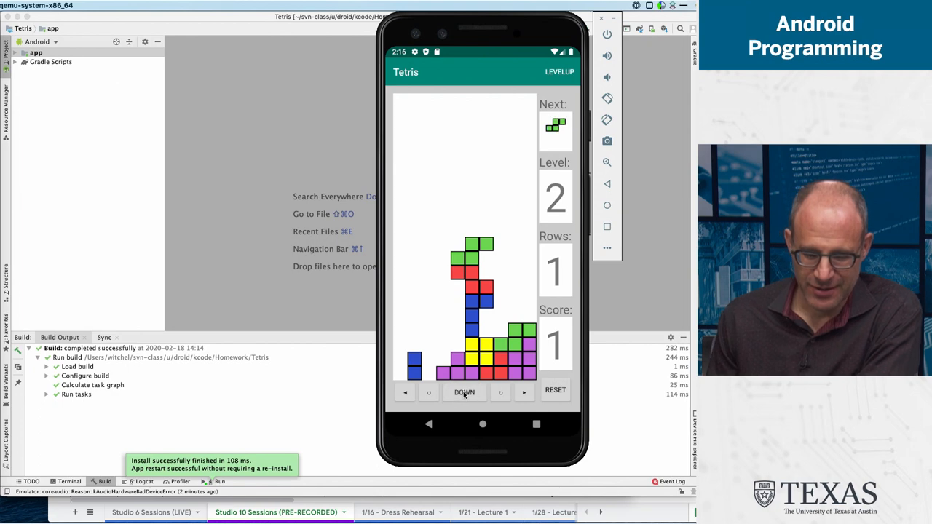
left_click(464, 392)
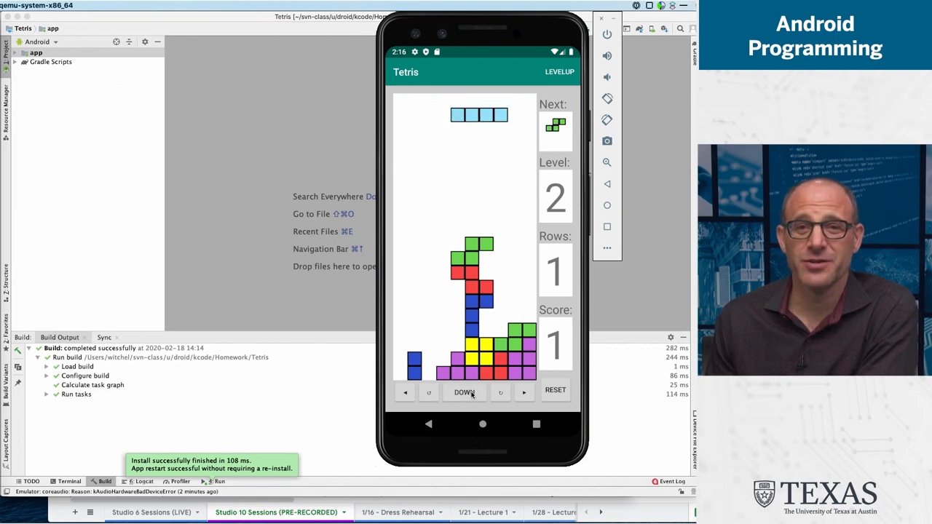
left_click(465, 392)
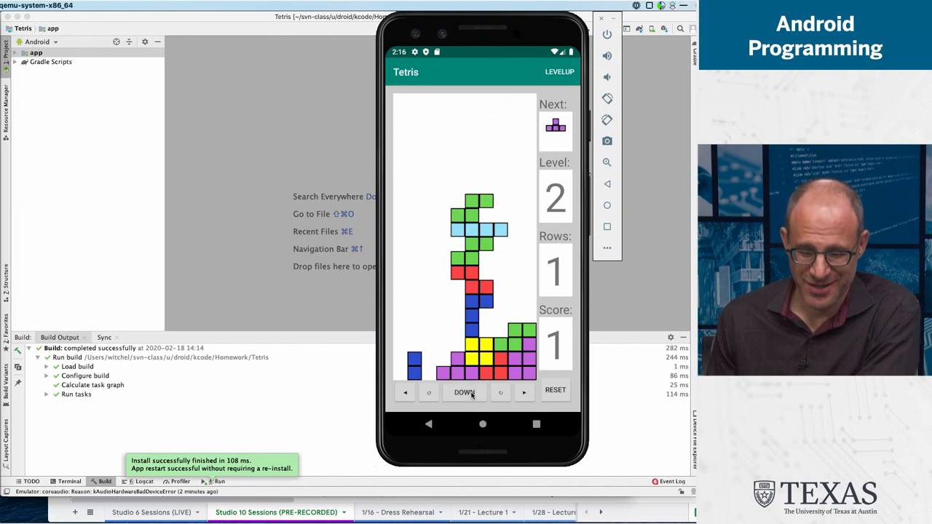
left_click(465, 392)
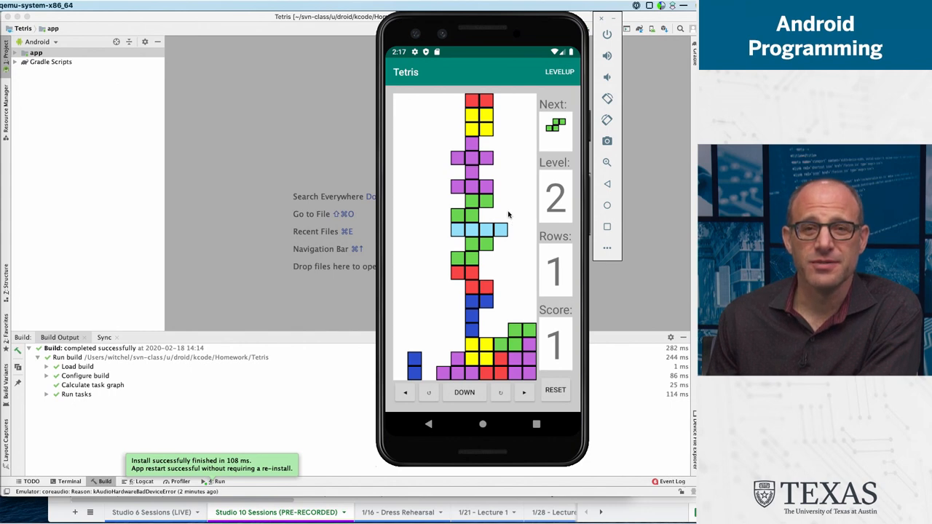
Step: Reset to an empty board at Level 1 with Rows and Score 0, then drop the purple T
left_click(554, 390)
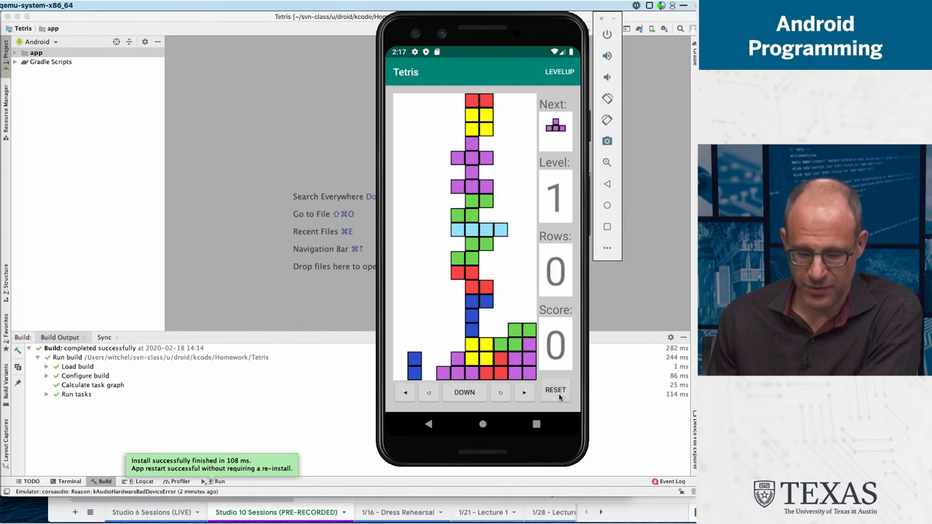
left_click(555, 390)
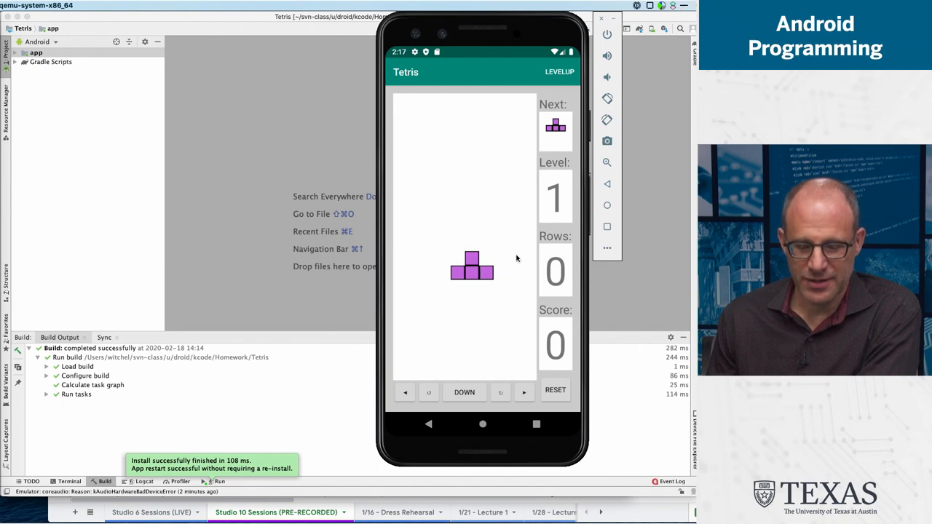
left_click(465, 392)
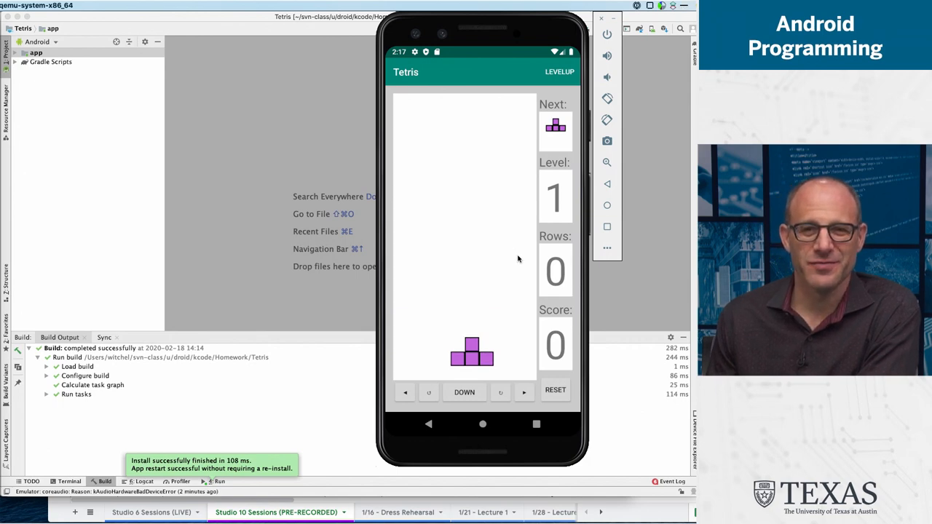
left_click(463, 392)
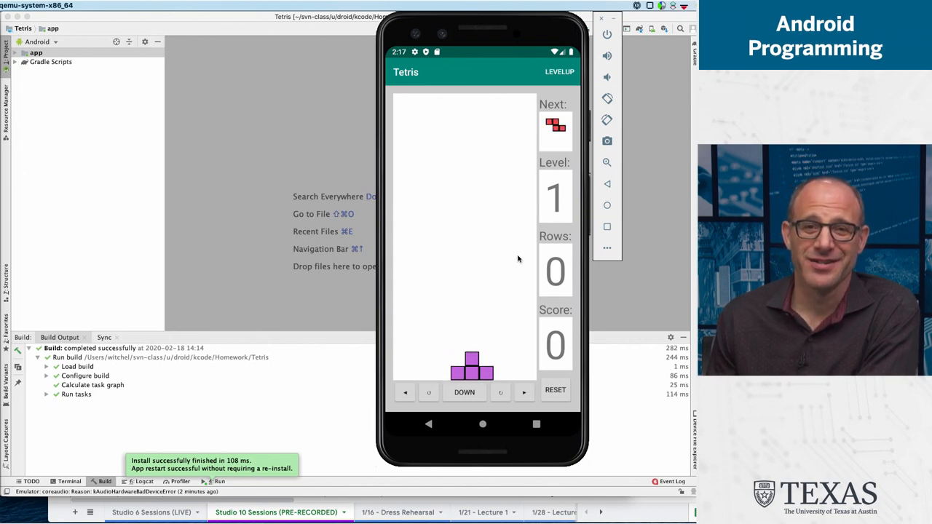